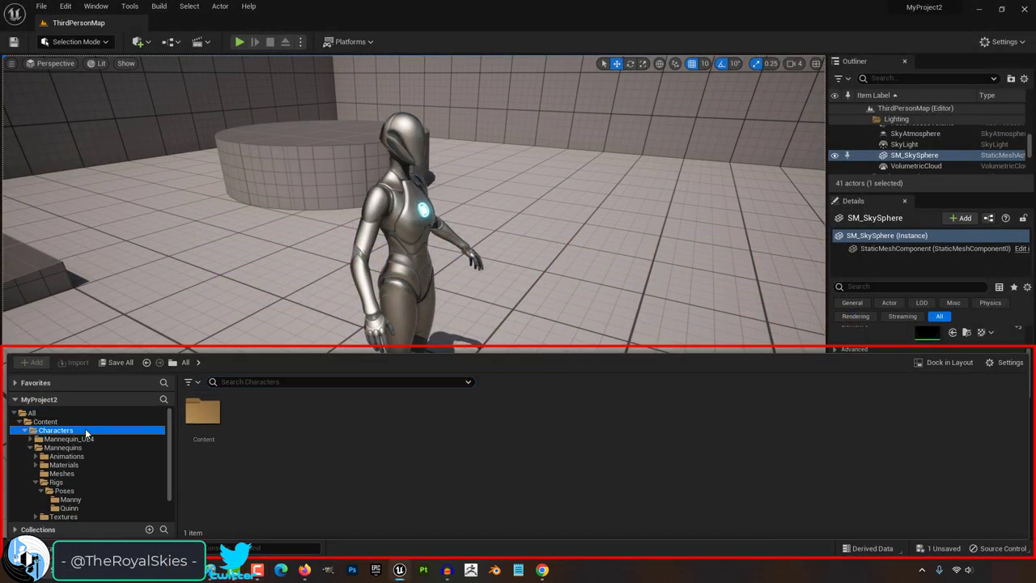
# - Navigate the folder tree to Content > StarterContent > Materials
pyautogui.click(63, 517)
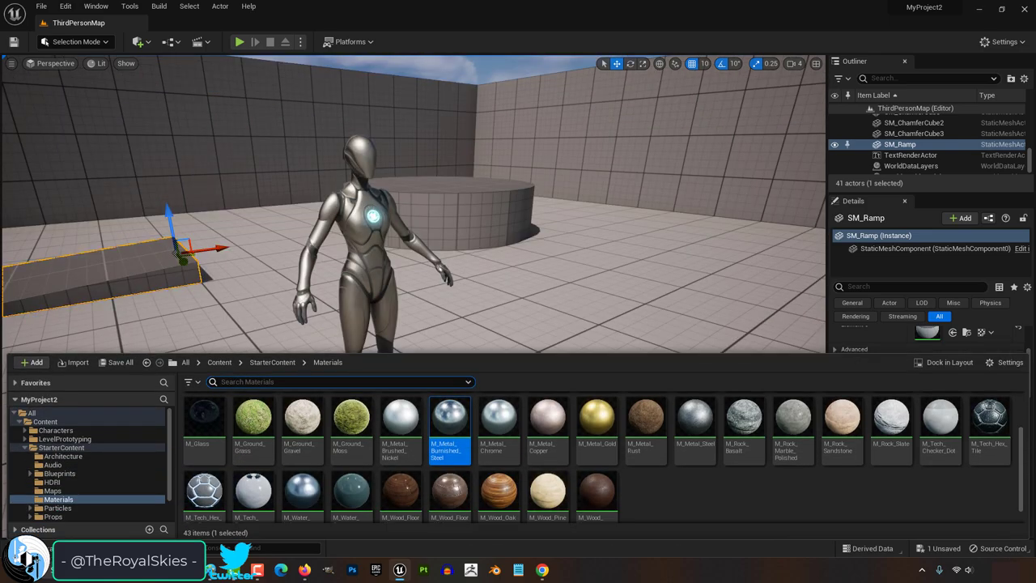
pyautogui.moveTo(987, 370)
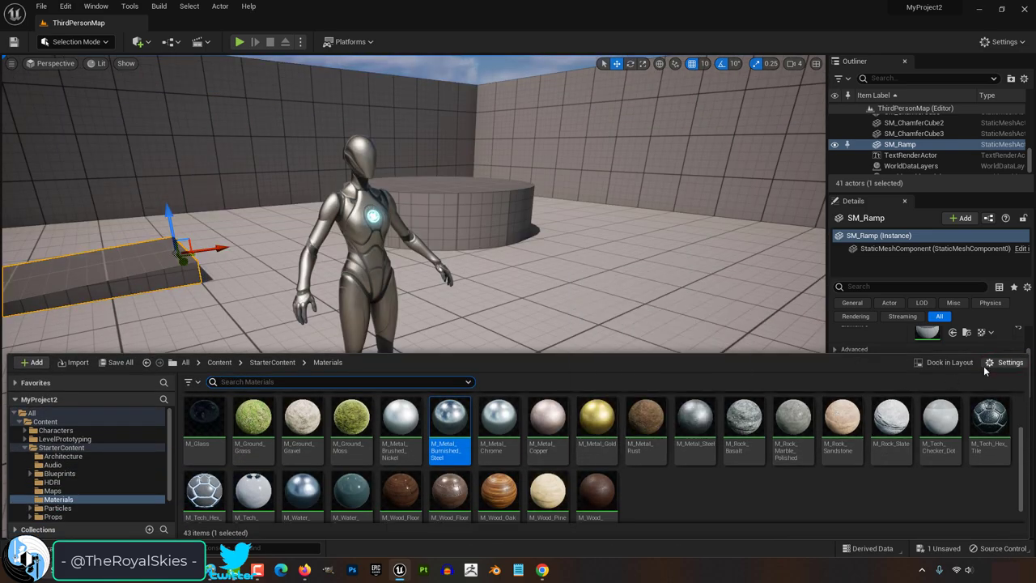
# - Switch the Materials folder's asset view to Tiles via the settings options
pyautogui.click(1010, 362)
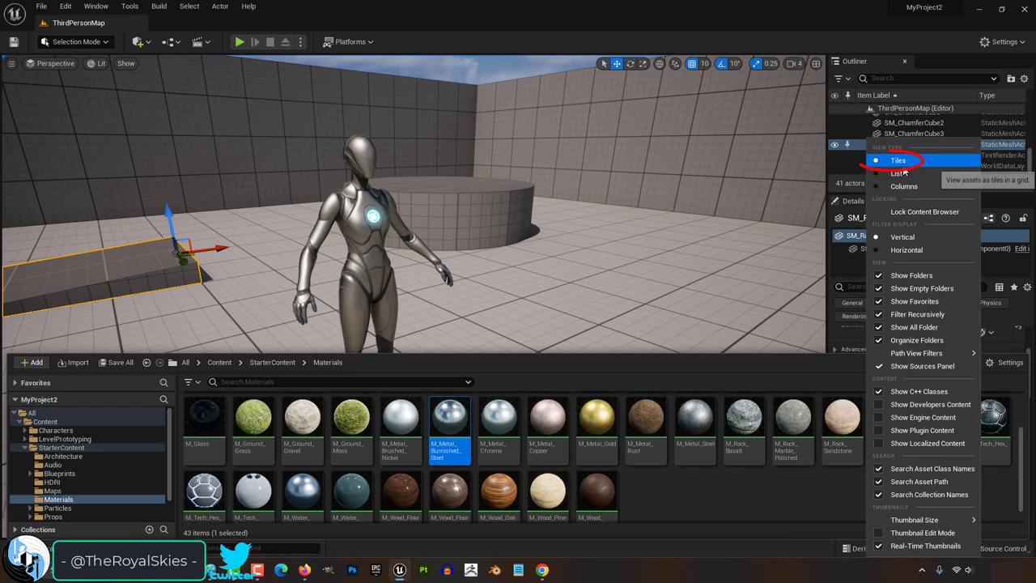
pyautogui.click(897, 172)
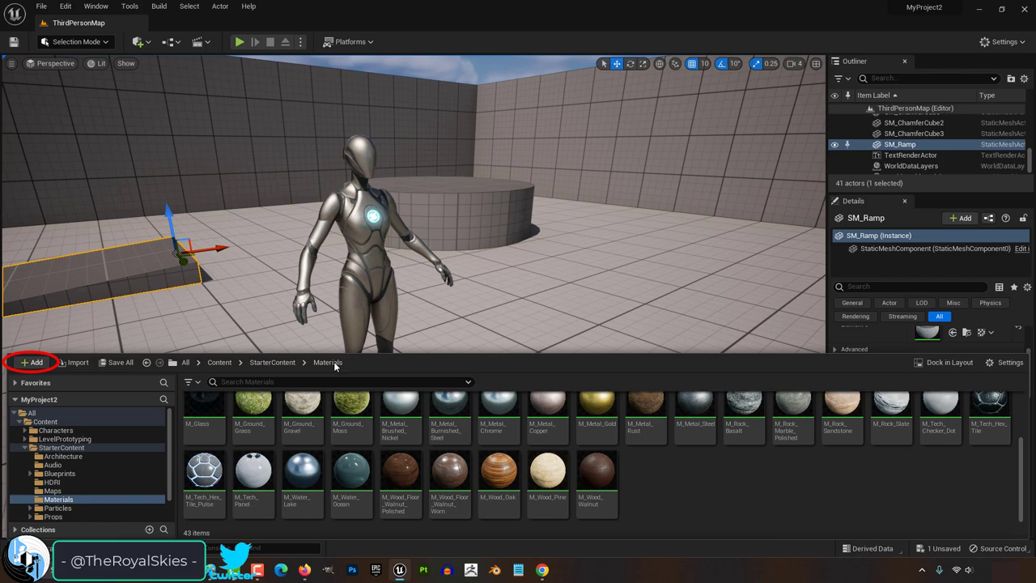
# - Bring up the + Add creation menu for the Materials folder
pyautogui.click(32, 363)
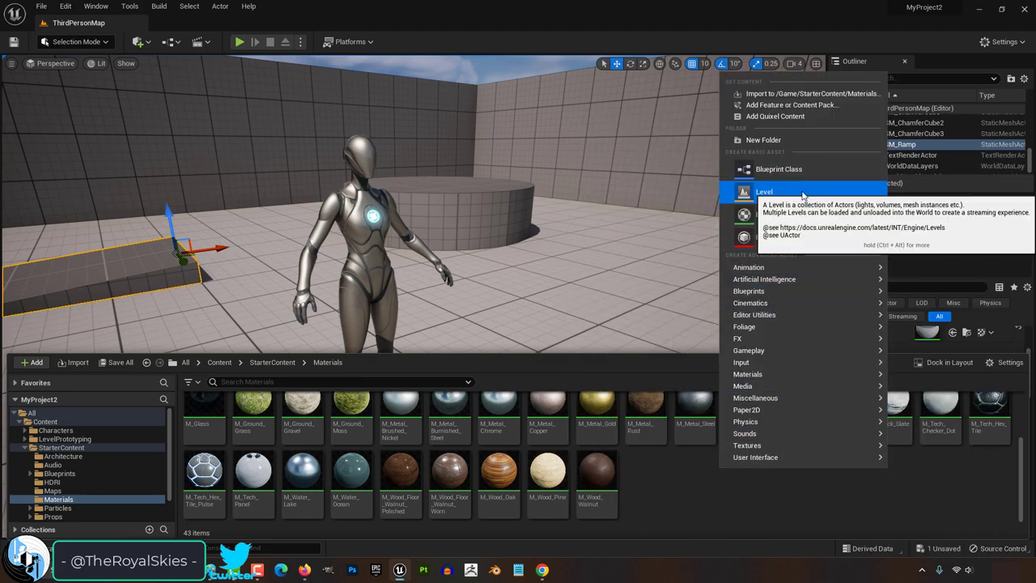
pyautogui.moveTo(780, 236)
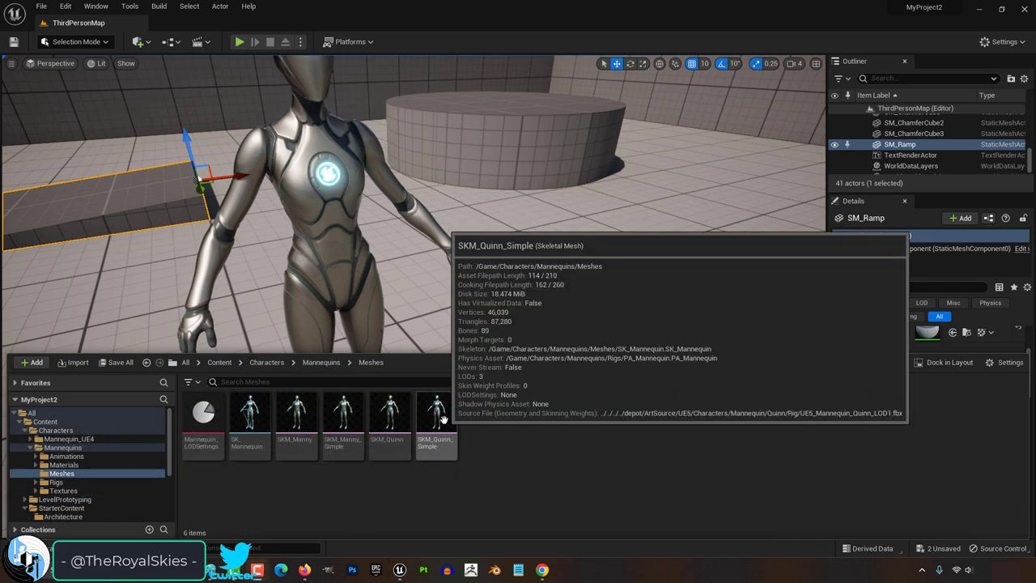
# - Review the context actions for the wood material and the SM_Bush mesh
pyautogui.rightClick(437, 413)
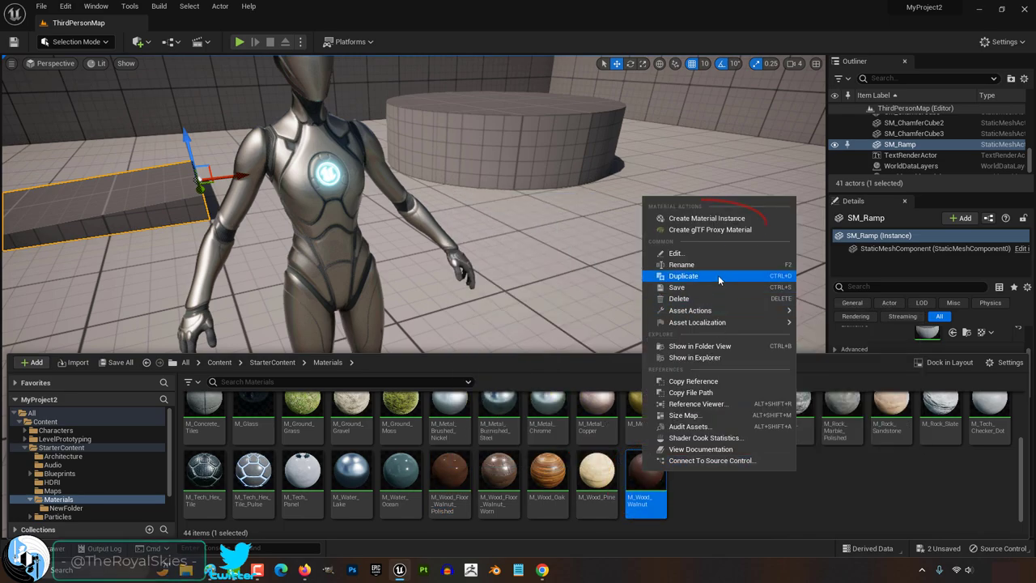
pyautogui.moveTo(709, 230)
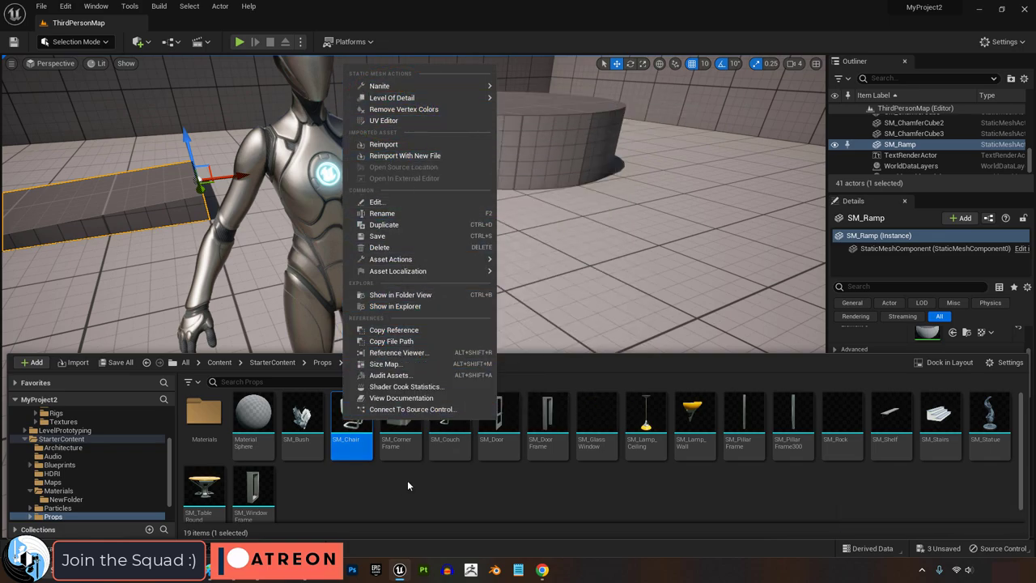
pyautogui.click(301, 413)
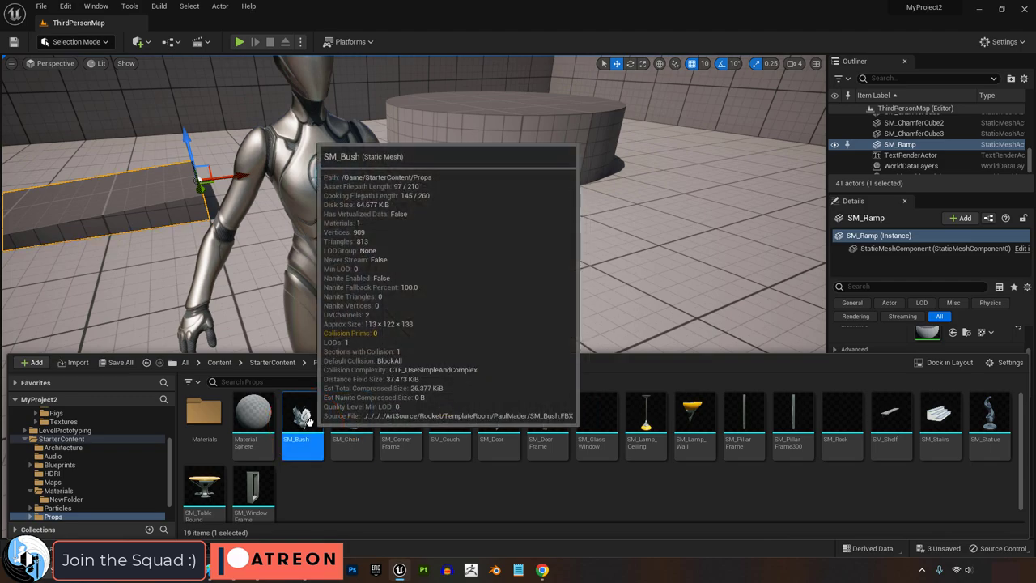
pyautogui.rightClick(301, 414)
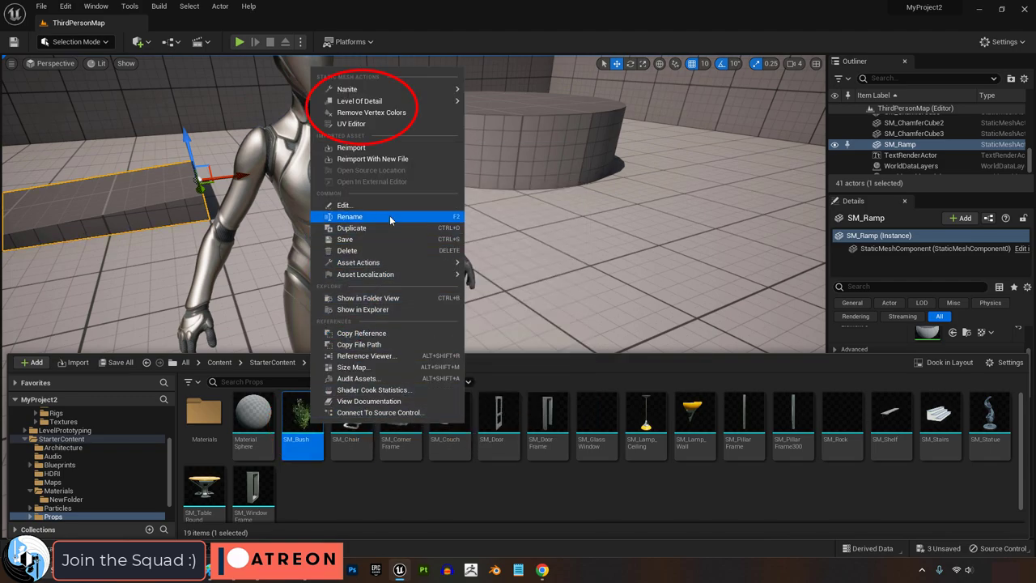
pyautogui.moveTo(386, 89)
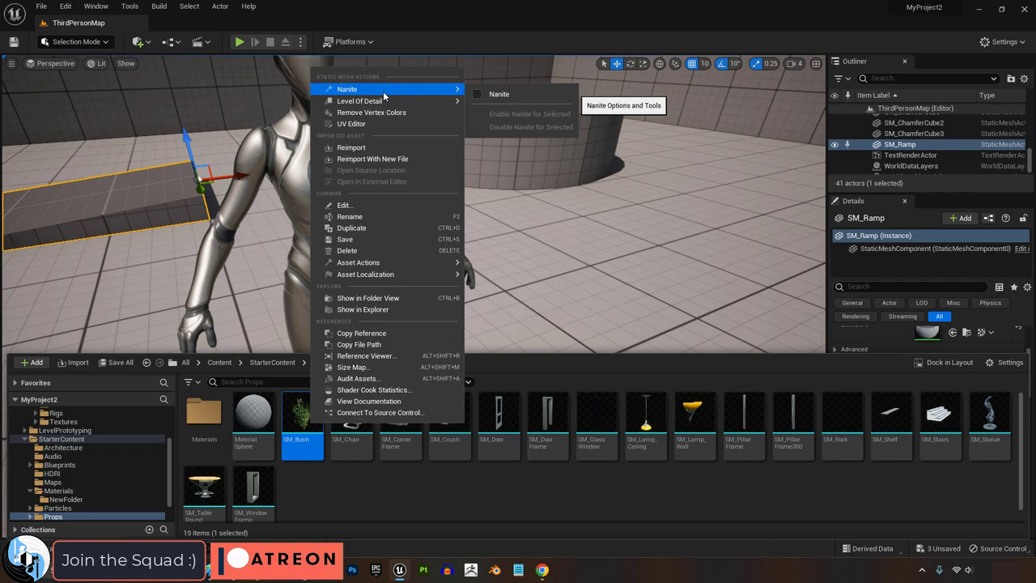
pyautogui.moveTo(386, 143)
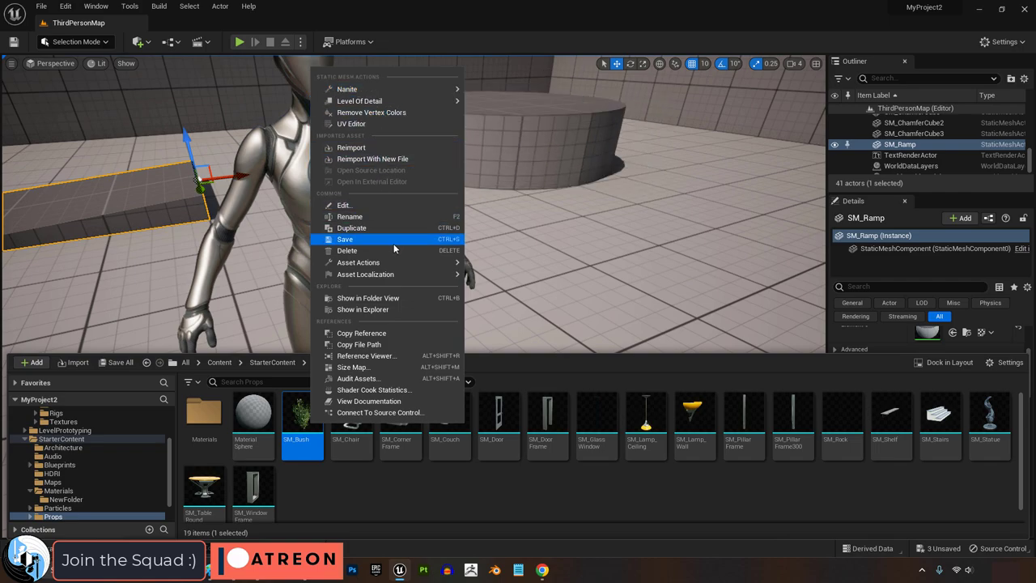
pyautogui.moveTo(392, 334)
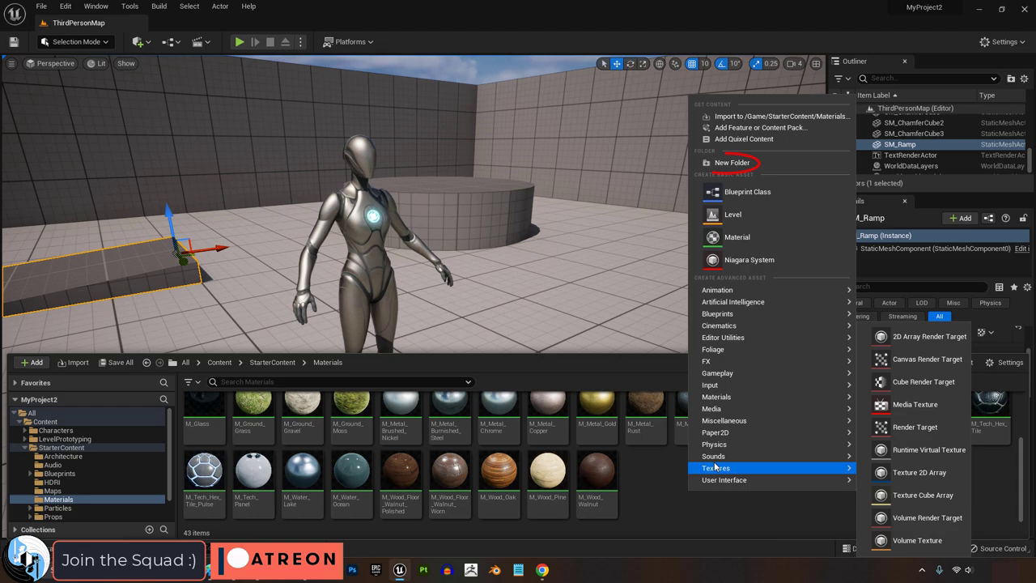
# - Create a NewFolder inside Materials, then browse from Content back into Starter Content
pyautogui.click(732, 162)
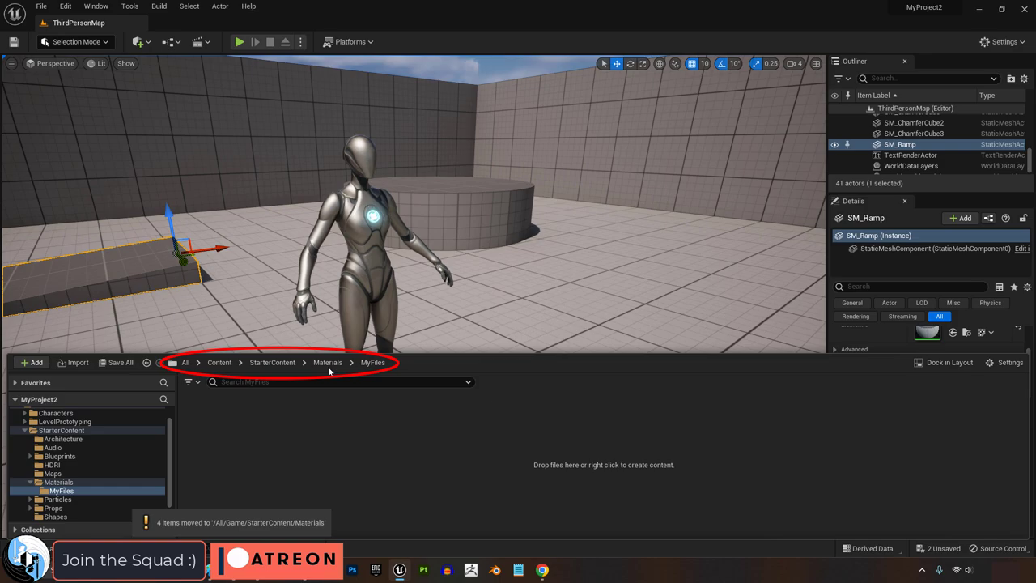
pyautogui.click(221, 363)
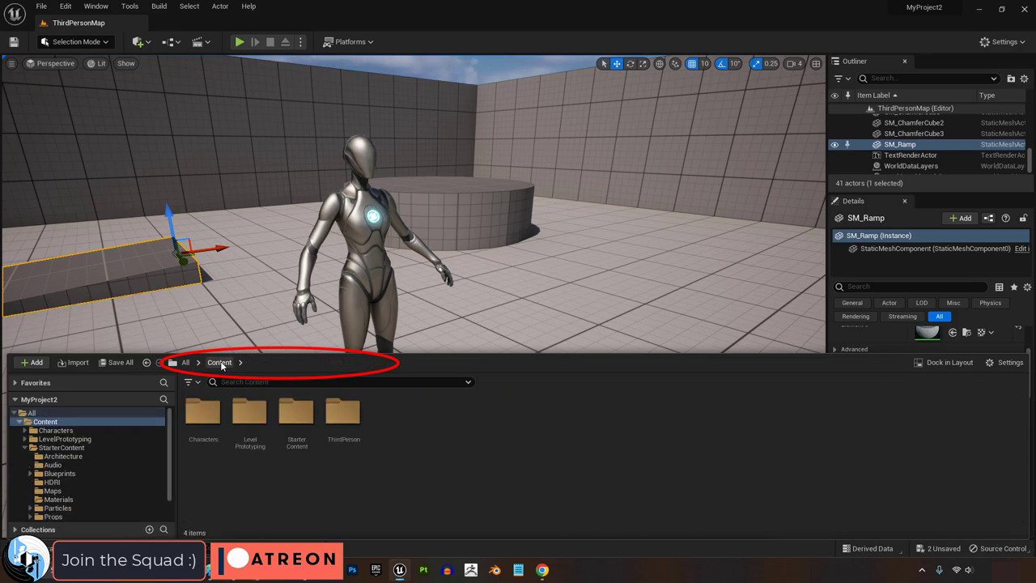
pyautogui.click(52, 464)
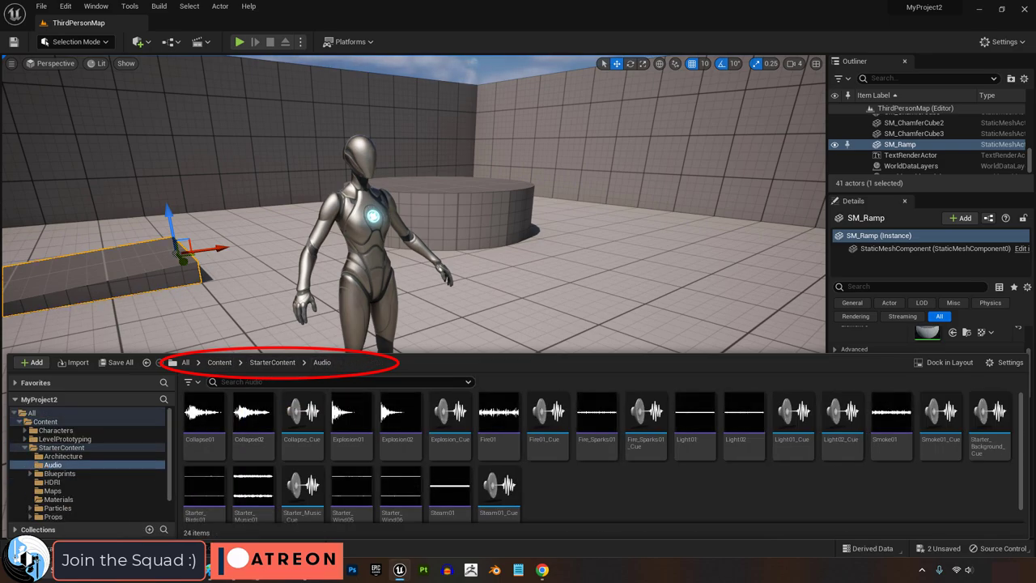
pyautogui.click(159, 363)
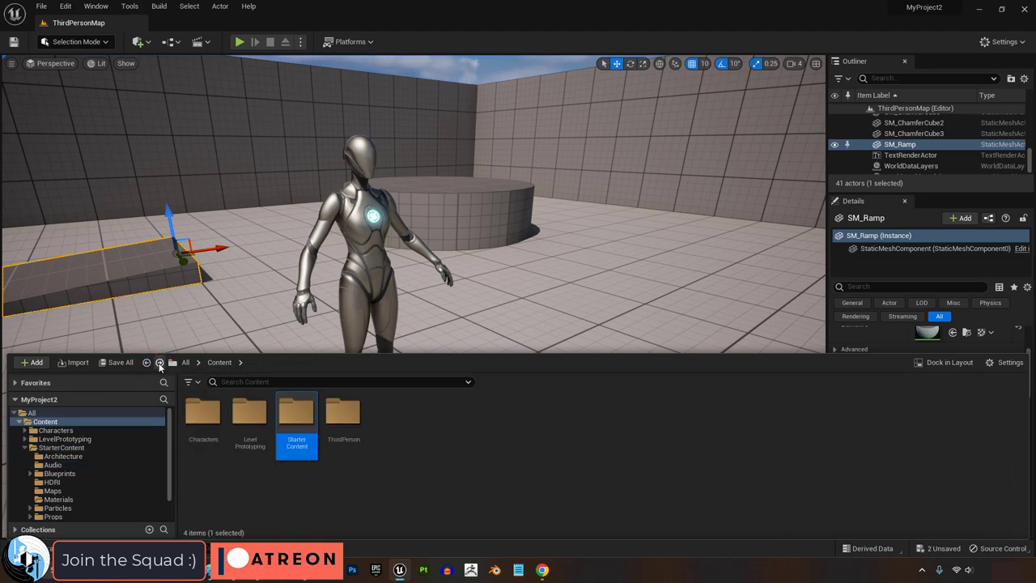
pyautogui.click(161, 363)
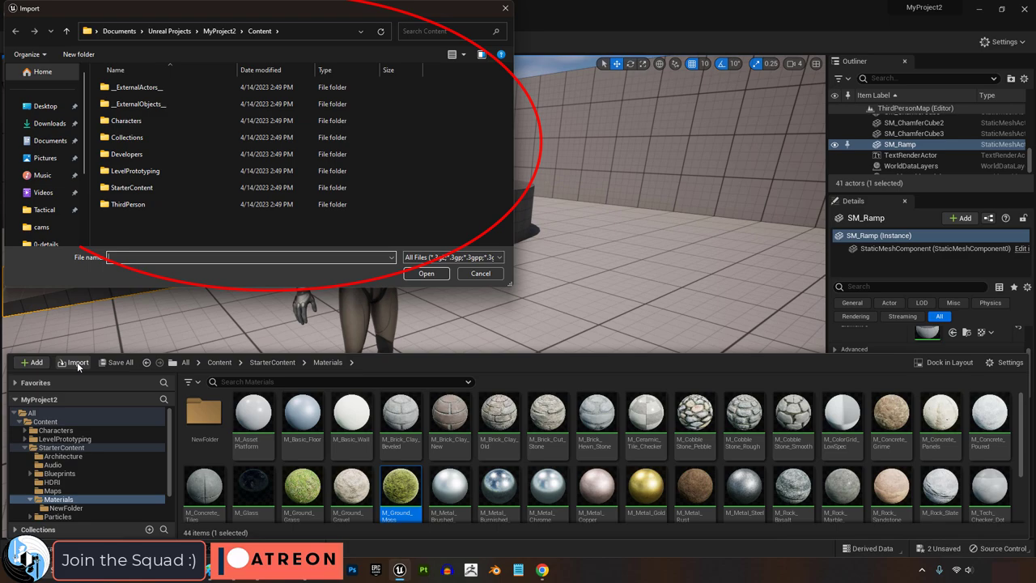
# - Dismiss the import window and bring up the Window menu's content browser list
pyautogui.doubleClick(127, 120)
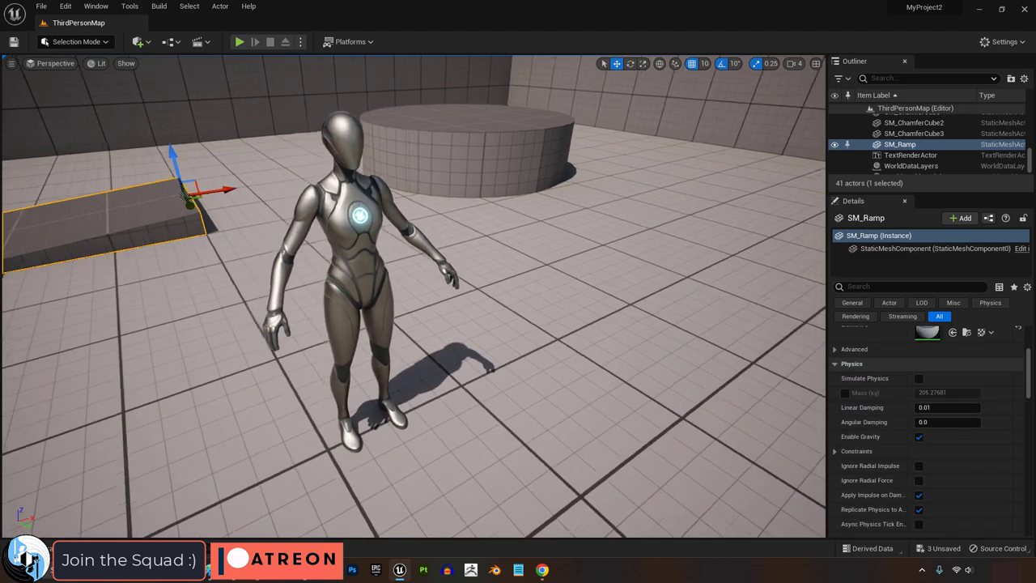
pyautogui.click(95, 6)
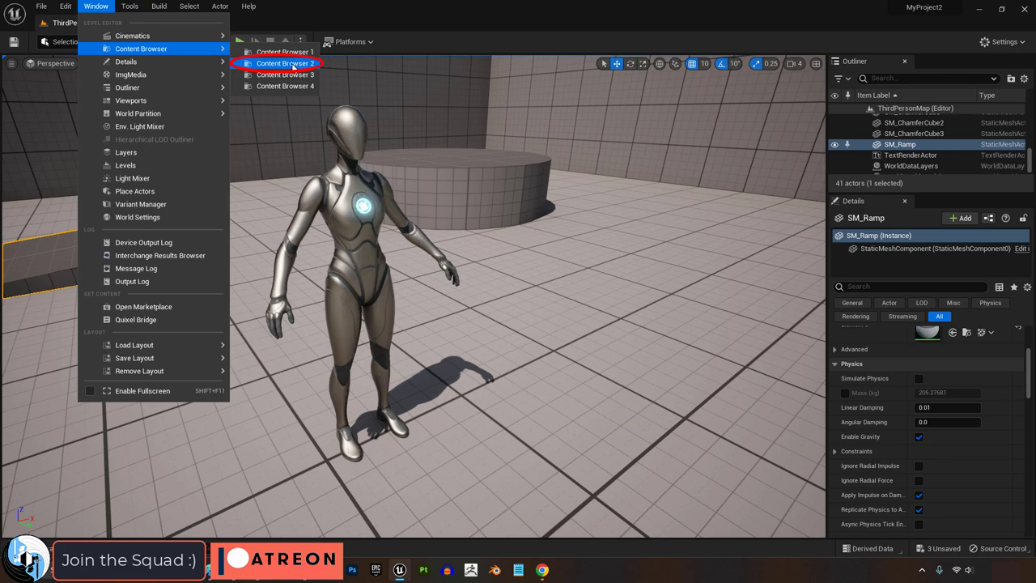
# - Reopen Content Browser 1 docked below the viewport on the Content folder
pyautogui.click(285, 63)
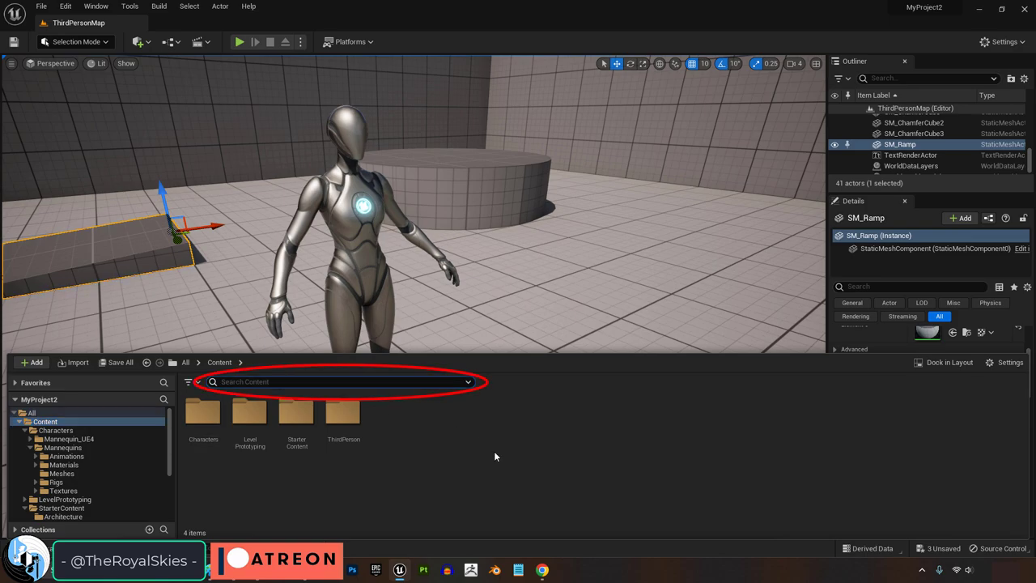
# - Search for 'rig', clear the search, and select the Characters folder
pyautogui.write('rig')
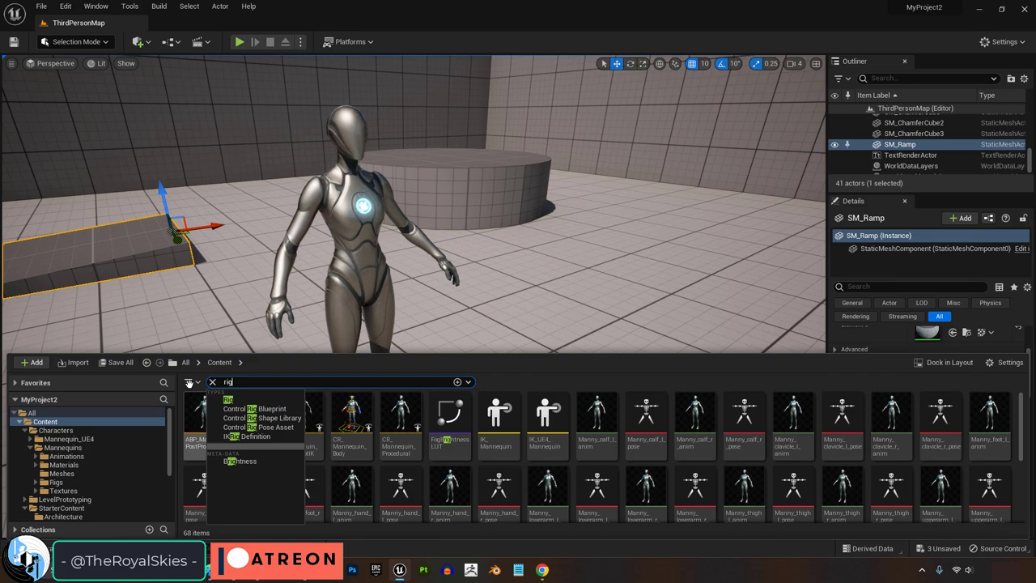
pyautogui.click(193, 382)
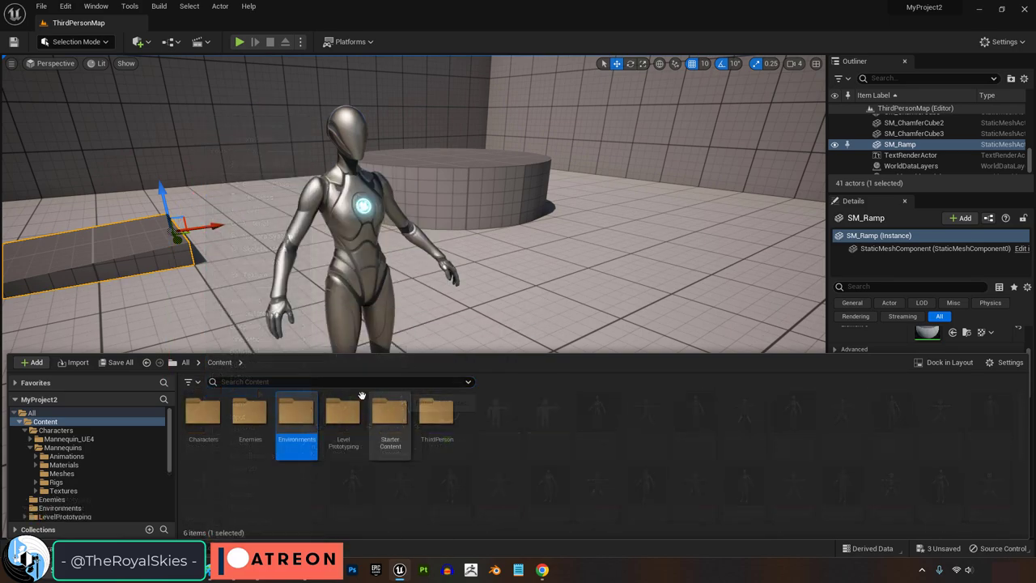
pyautogui.click(437, 412)
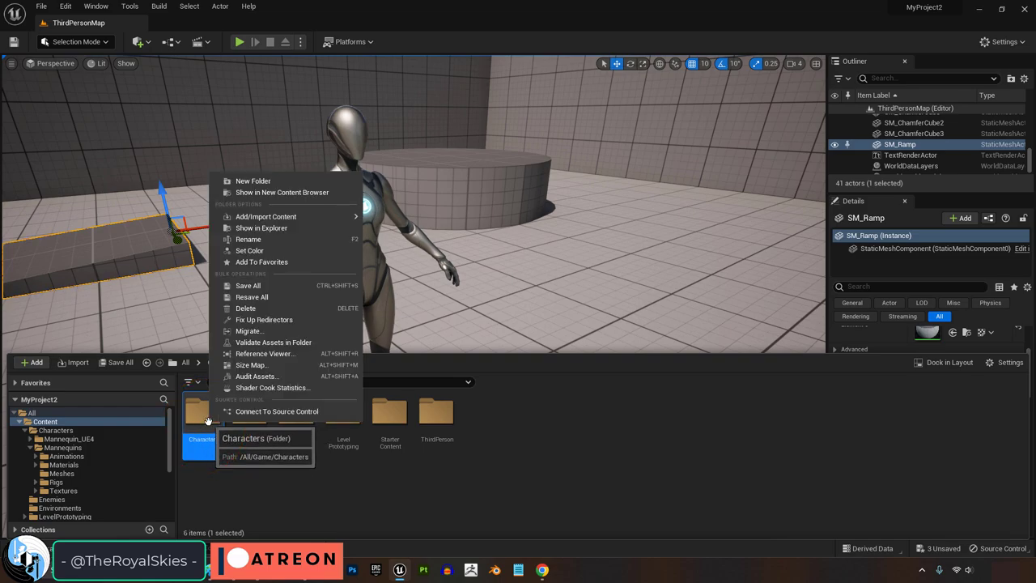
pyautogui.moveTo(261, 263)
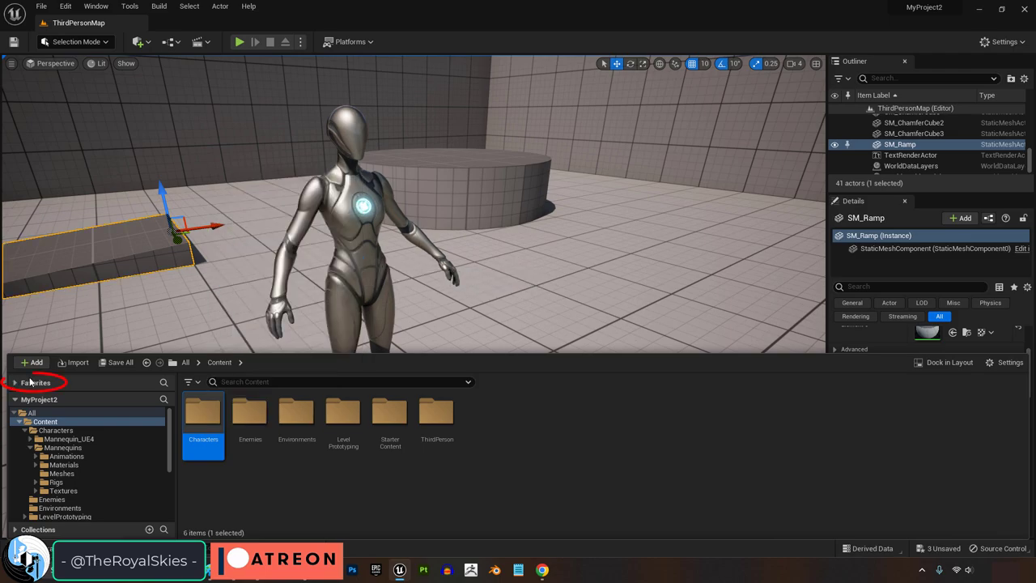
# - Open Characters from Favorites and bring up the Blueprints folder's options
pyautogui.click(55, 443)
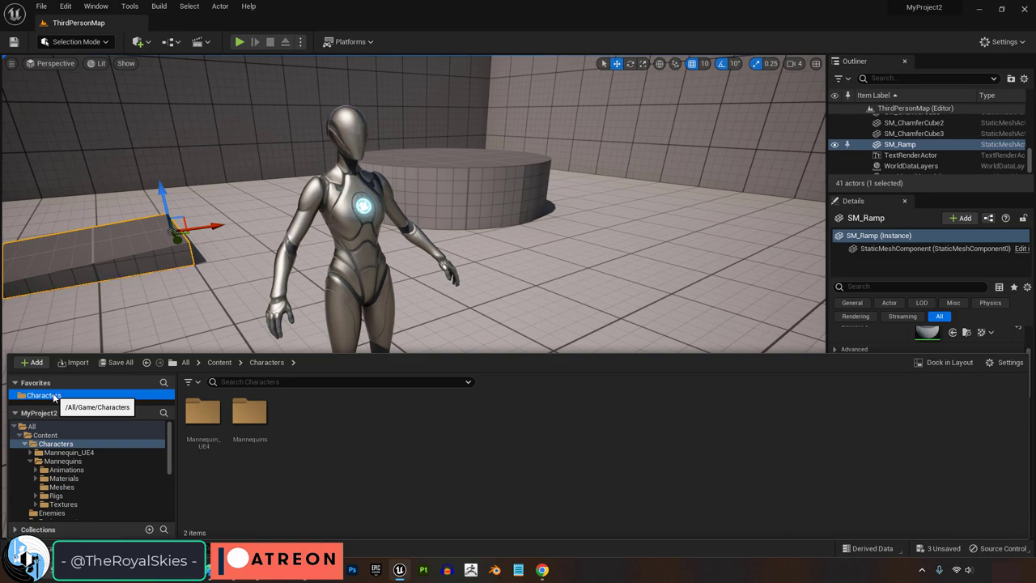
pyautogui.rightClick(295, 413)
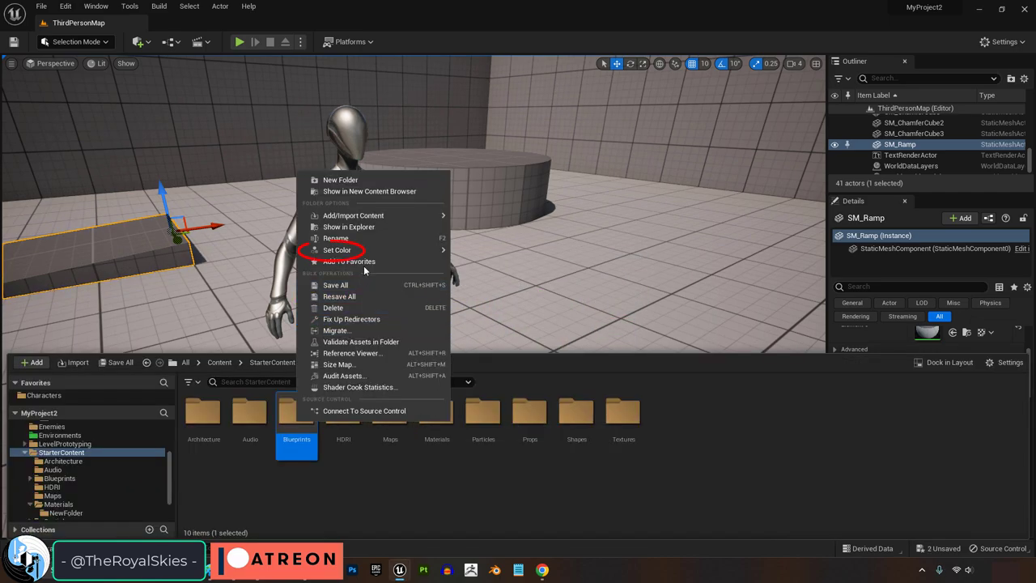
# - Give the Animations folder a new custom red colour via Set Color
pyautogui.click(337, 250)
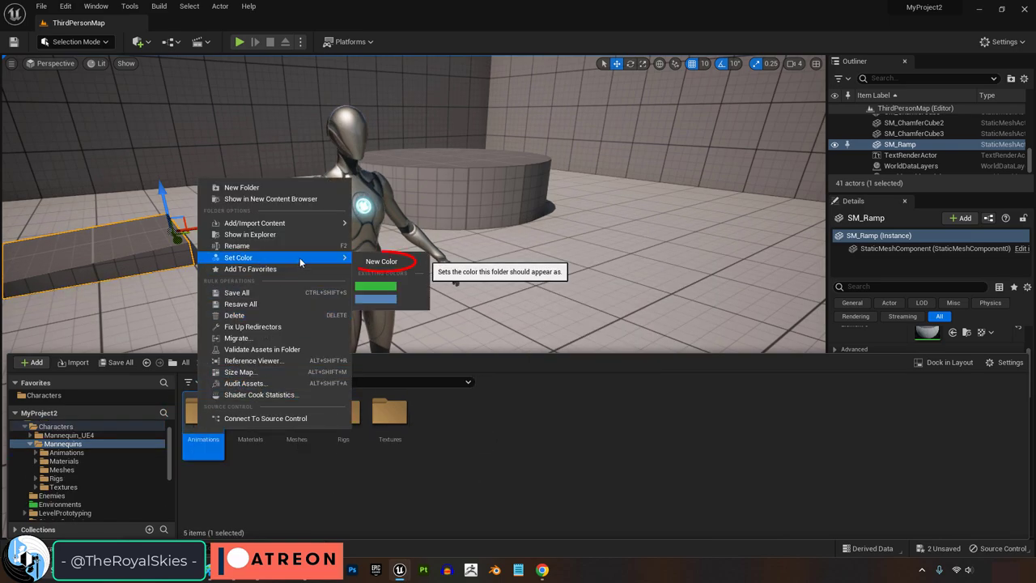
pyautogui.click(382, 260)
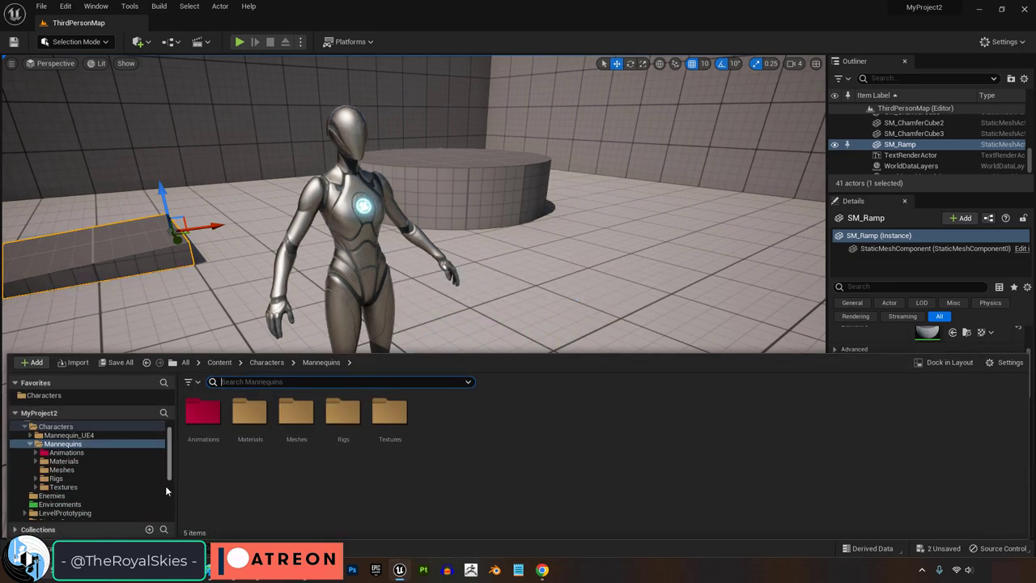
pyautogui.scroll(-3)
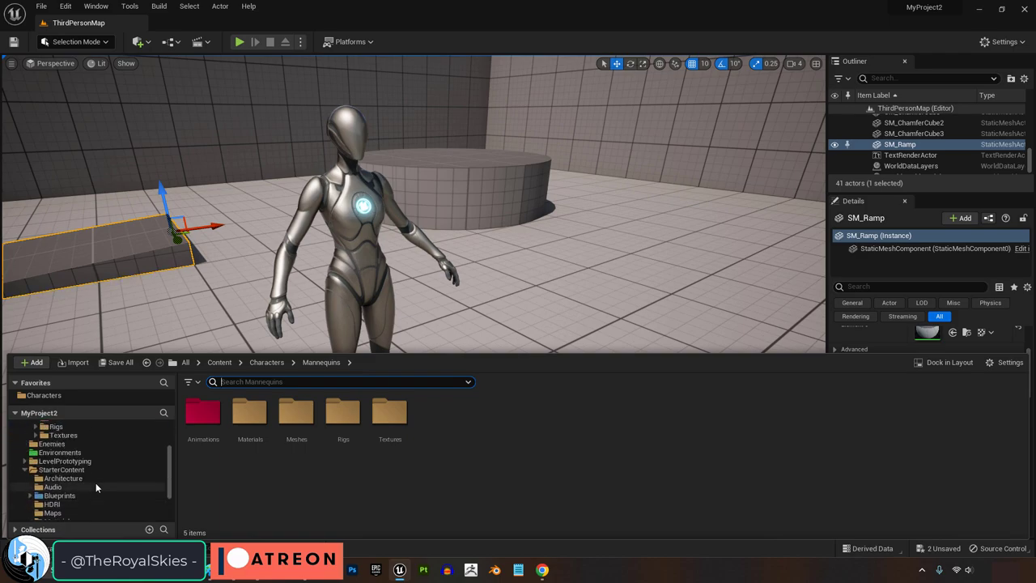
pyautogui.scroll(-3)
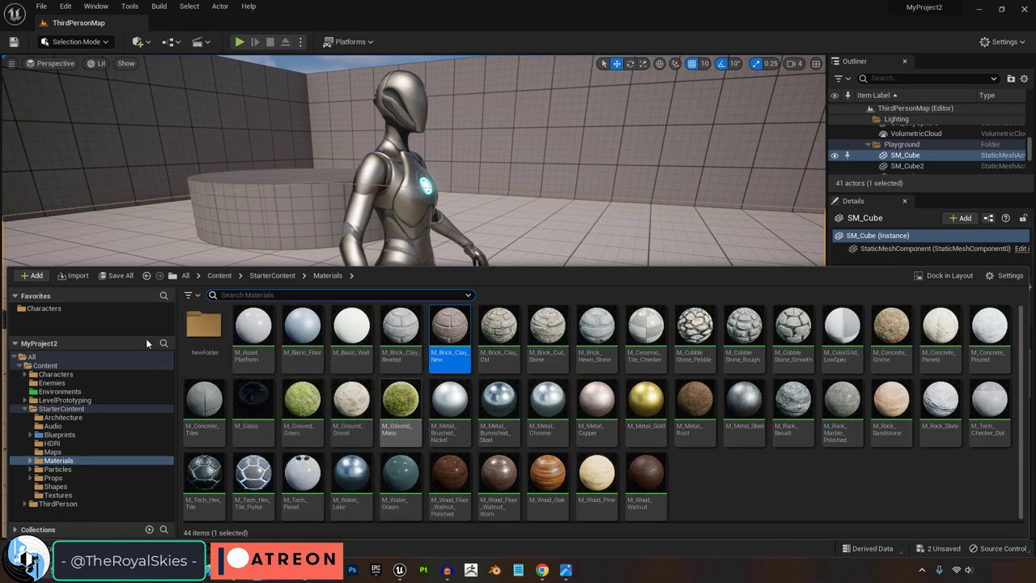
pyautogui.moveTo(117, 275)
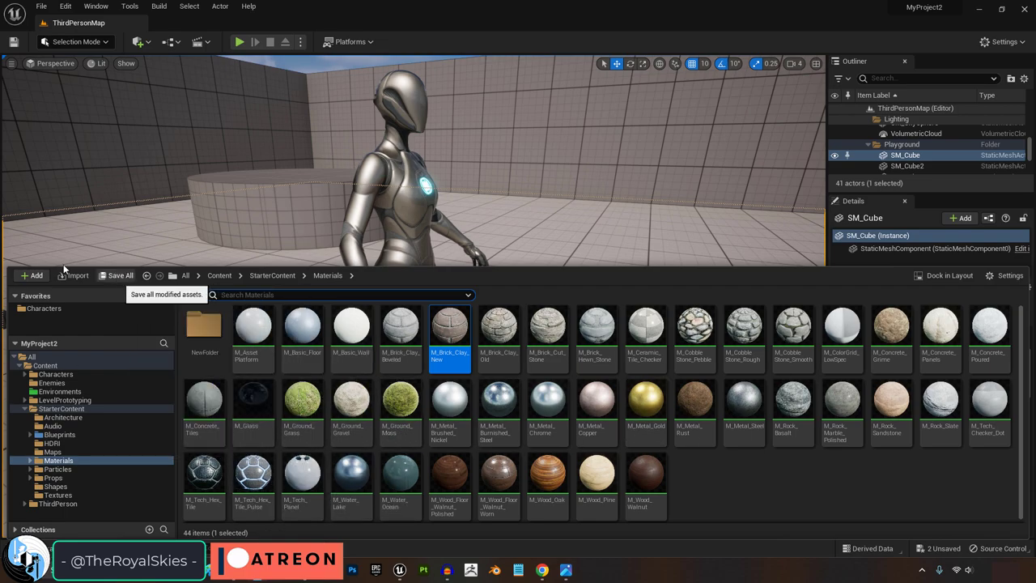